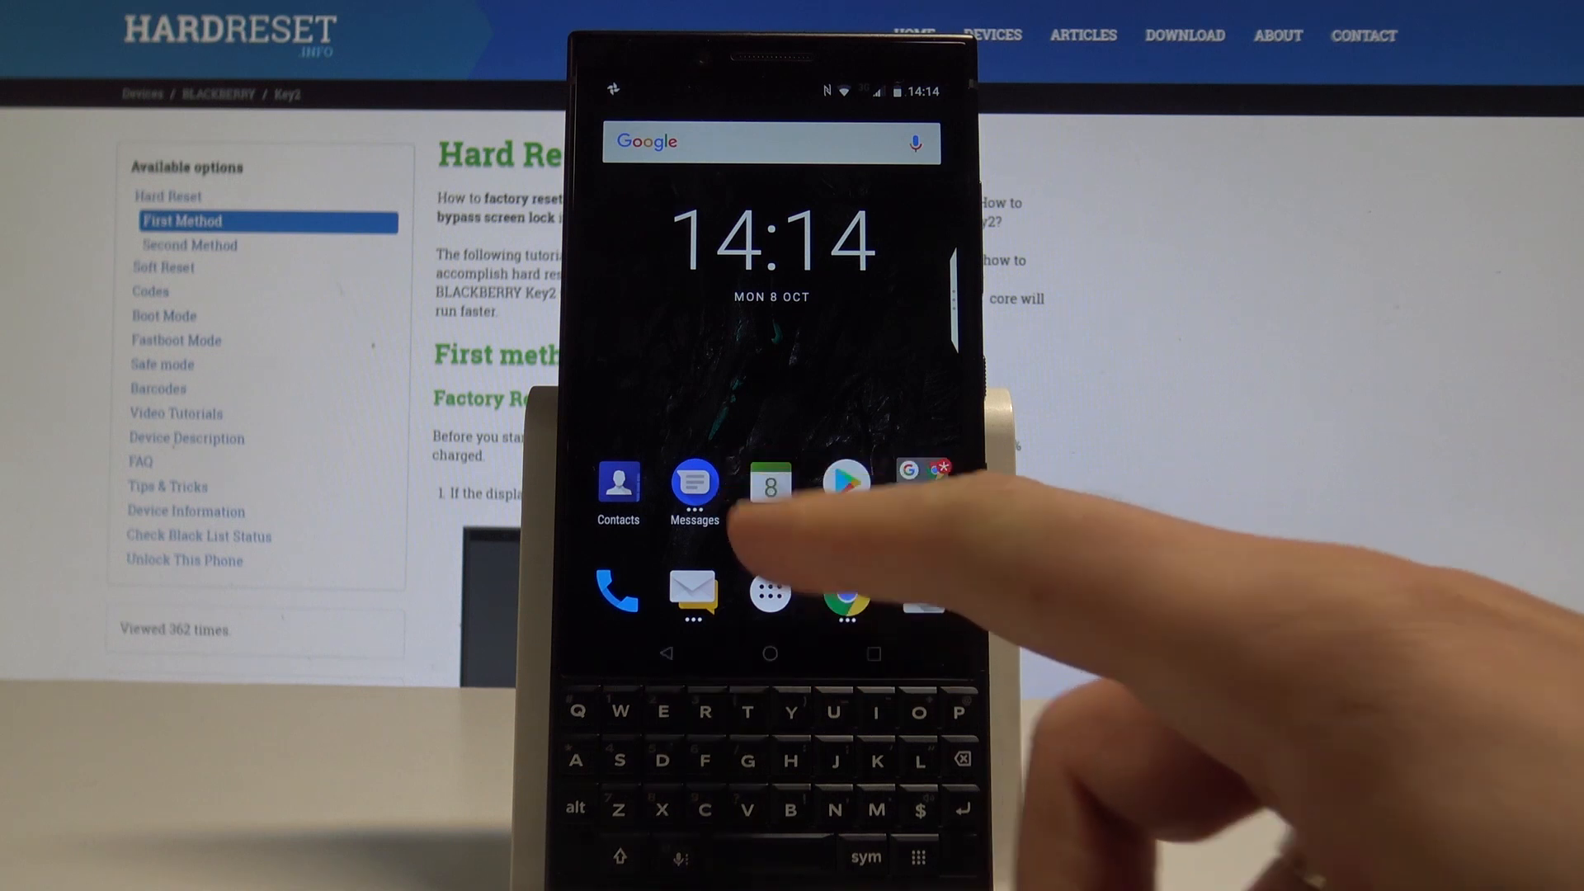
# Capture a screenshot of the home screen with Power and Volume Down
pyautogui.click(770, 476)
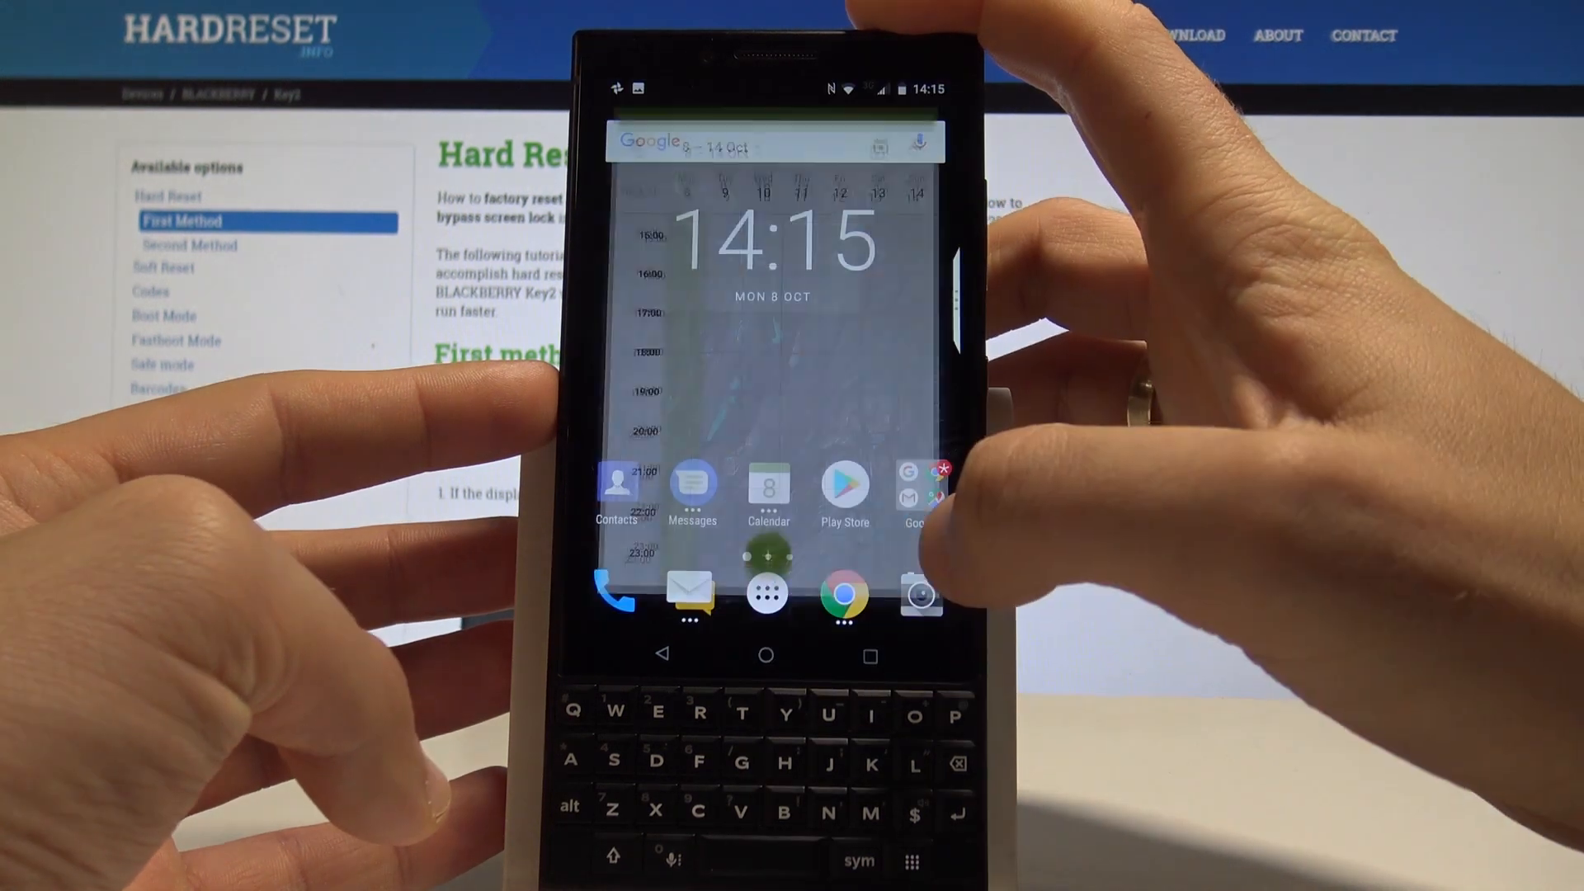
# Open the Pictures folder in Files to list the five screenshot PNGs
pyautogui.click(765, 594)
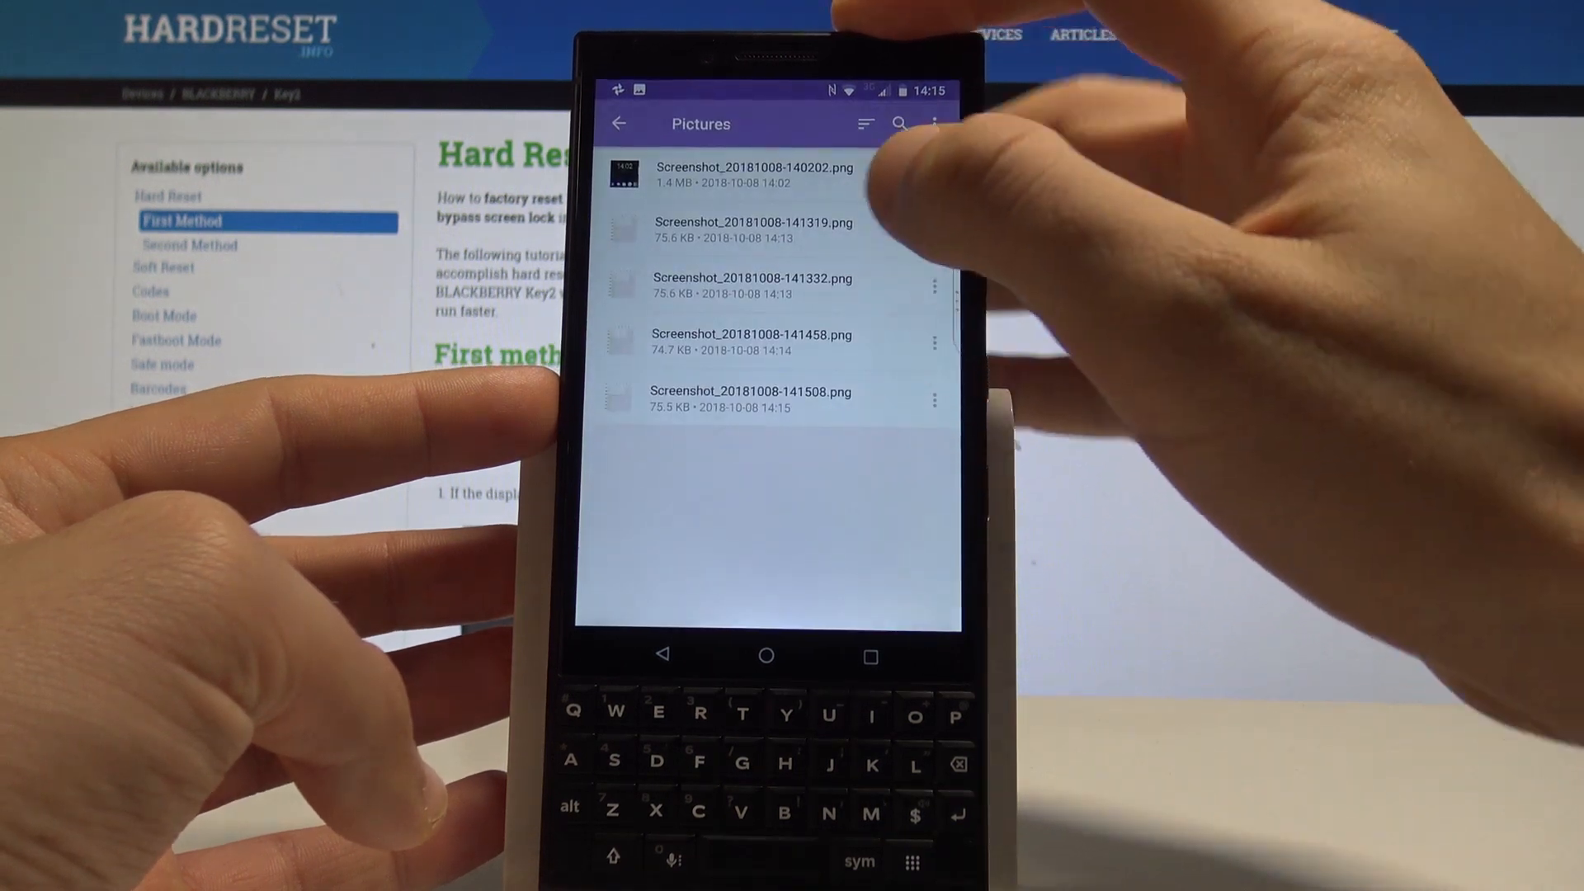
# View the home screen screenshot full screen, then advance to the calendar capture
pyautogui.click(624, 123)
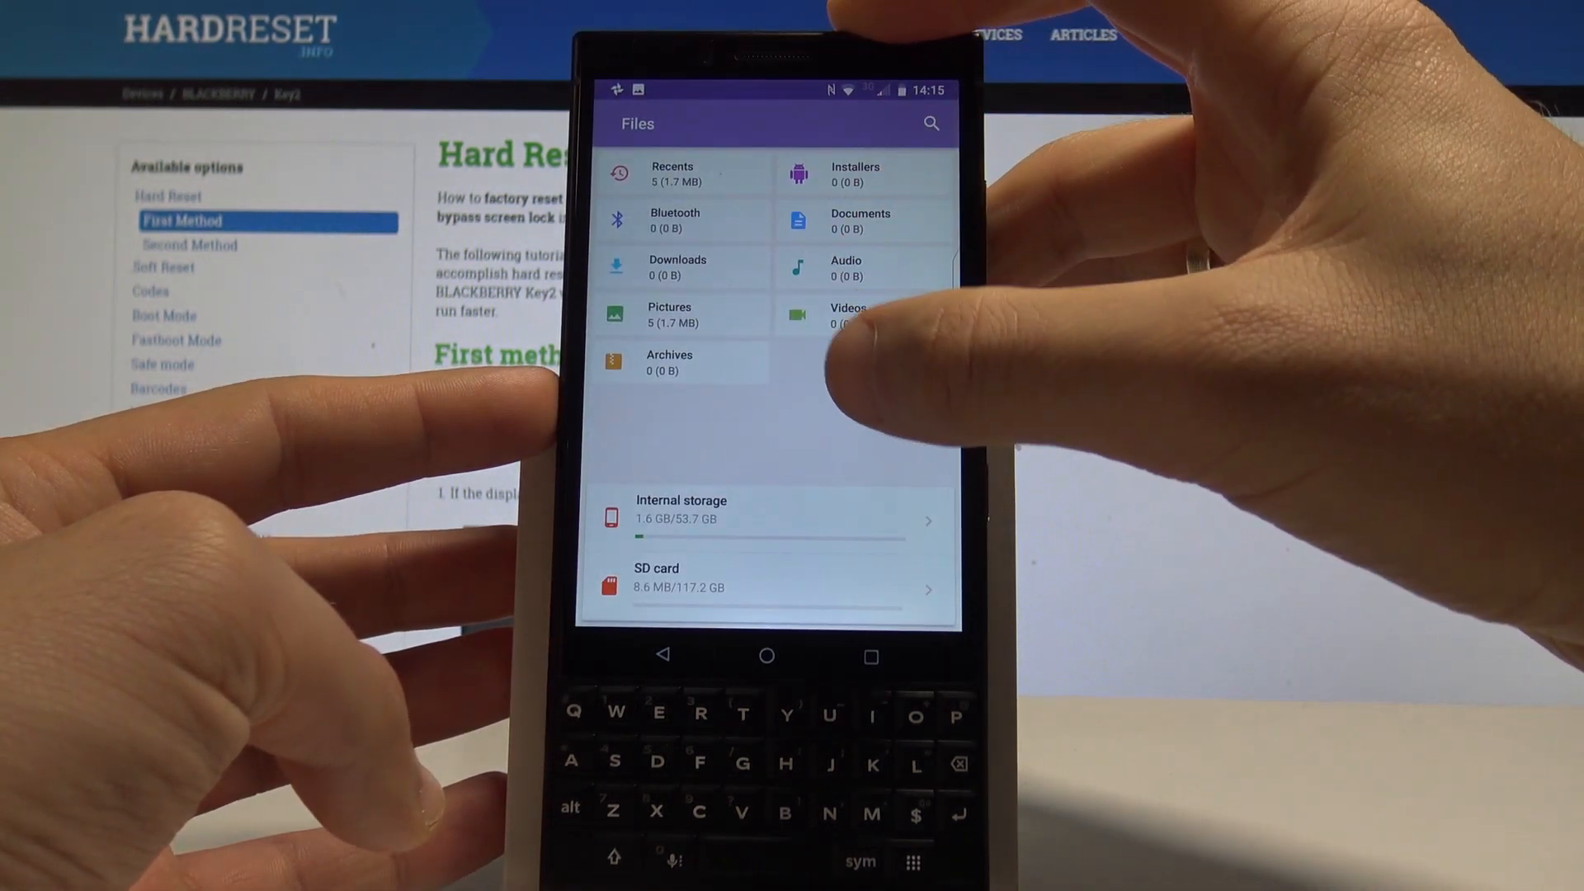
pyautogui.click(669, 315)
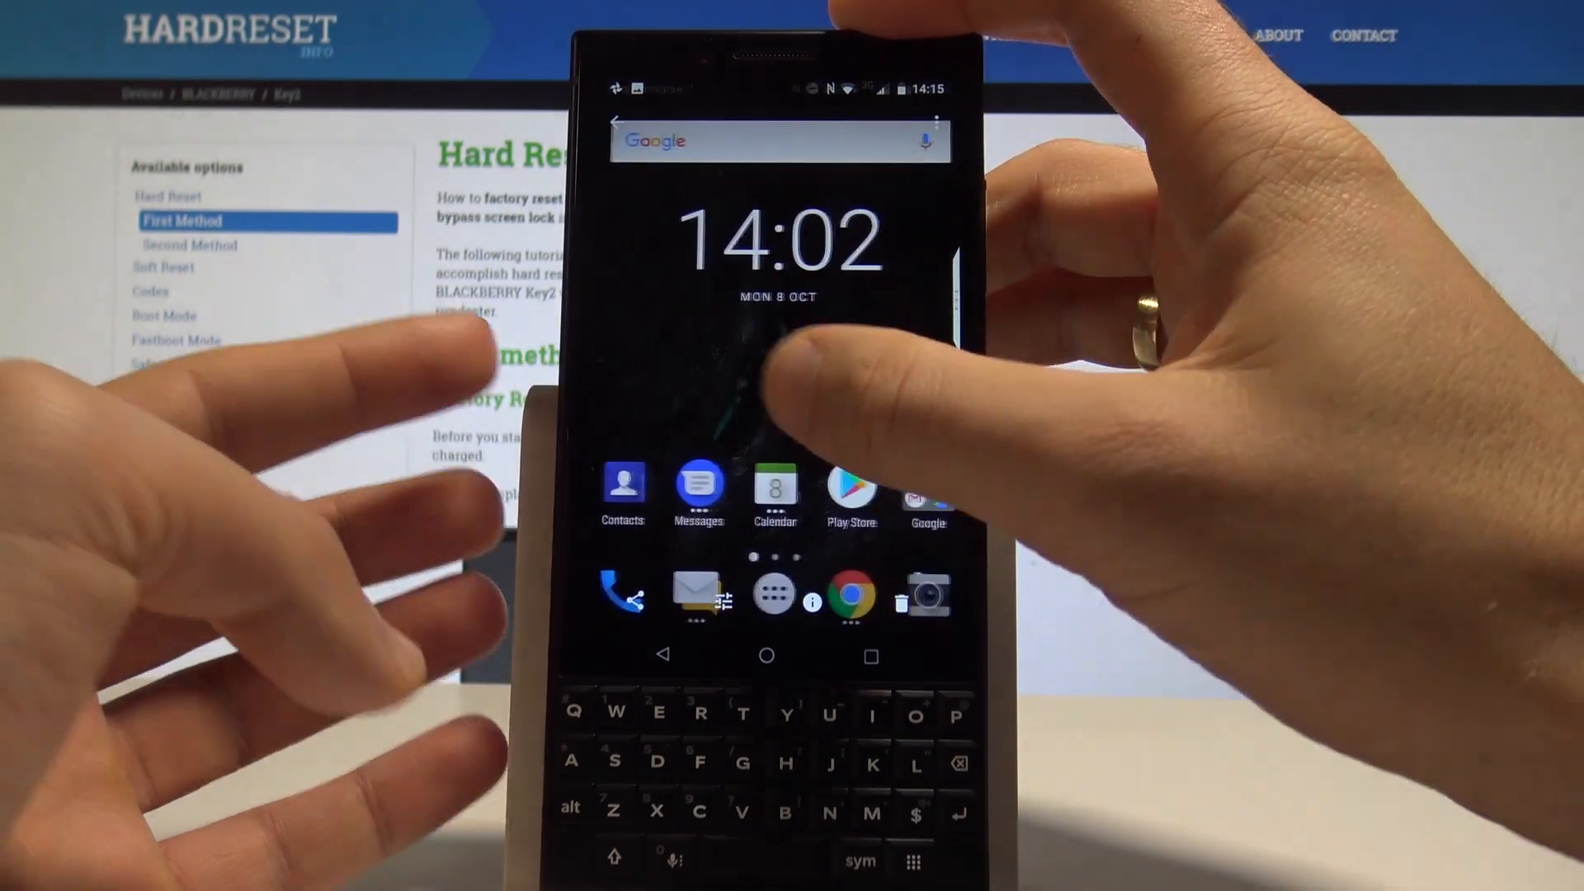
pyautogui.click(774, 490)
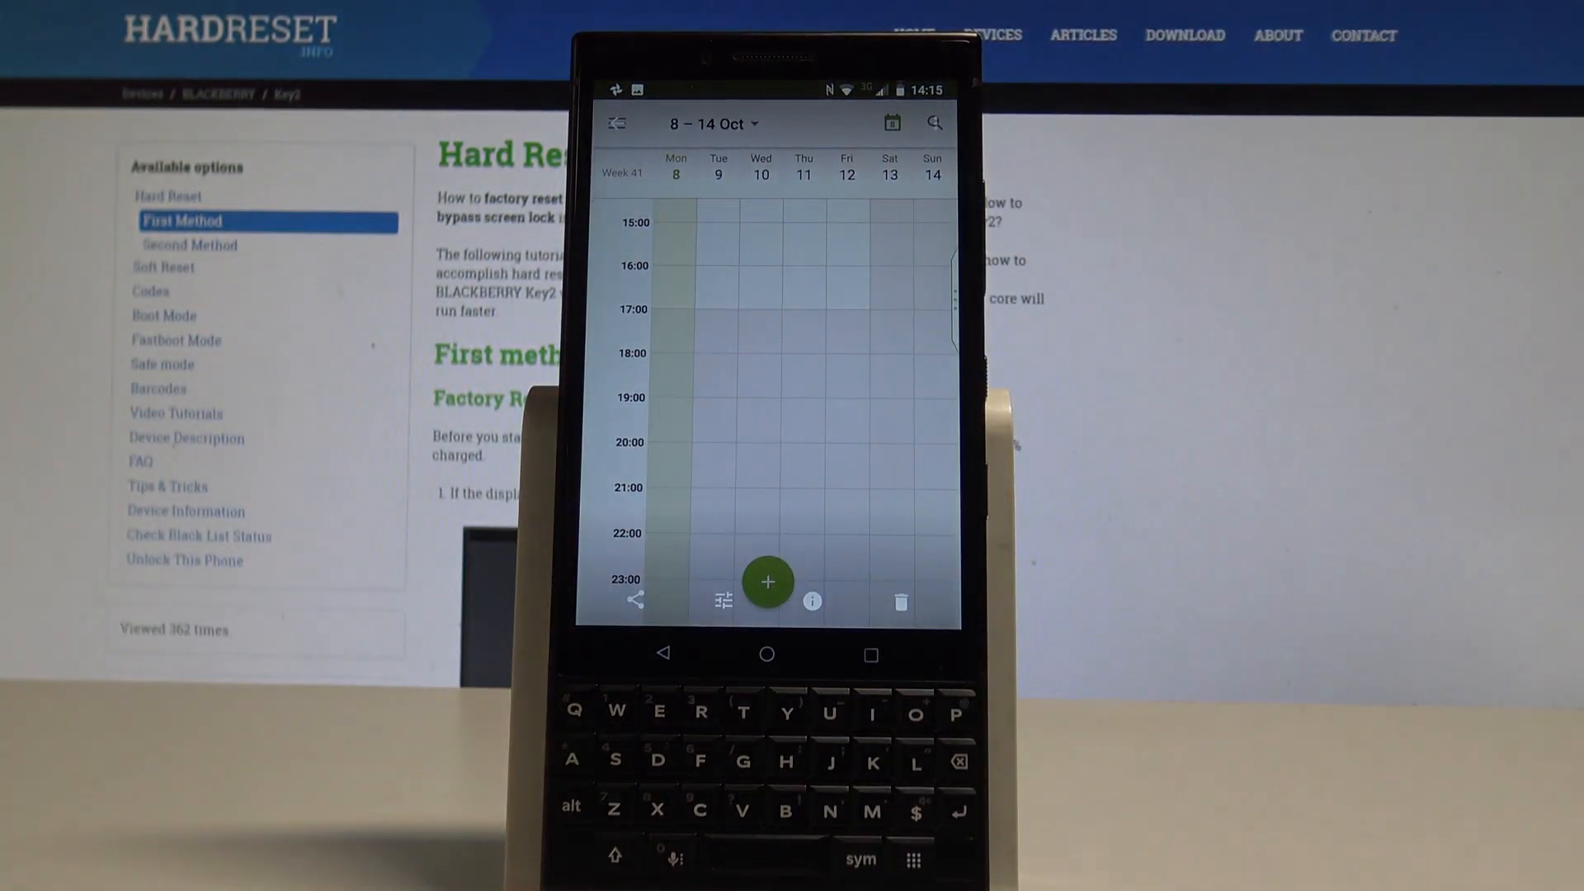